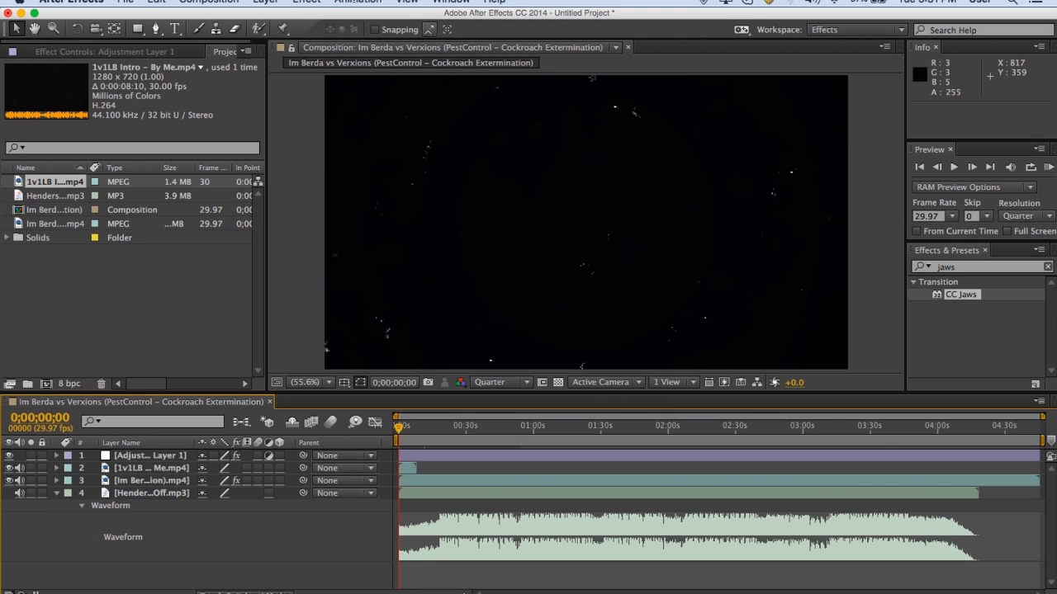
Step: Create Black Solid 3, a comp-sized black solid, at the top of the layer stack
{"action": "left_click", "coordinate": [265, 2]}
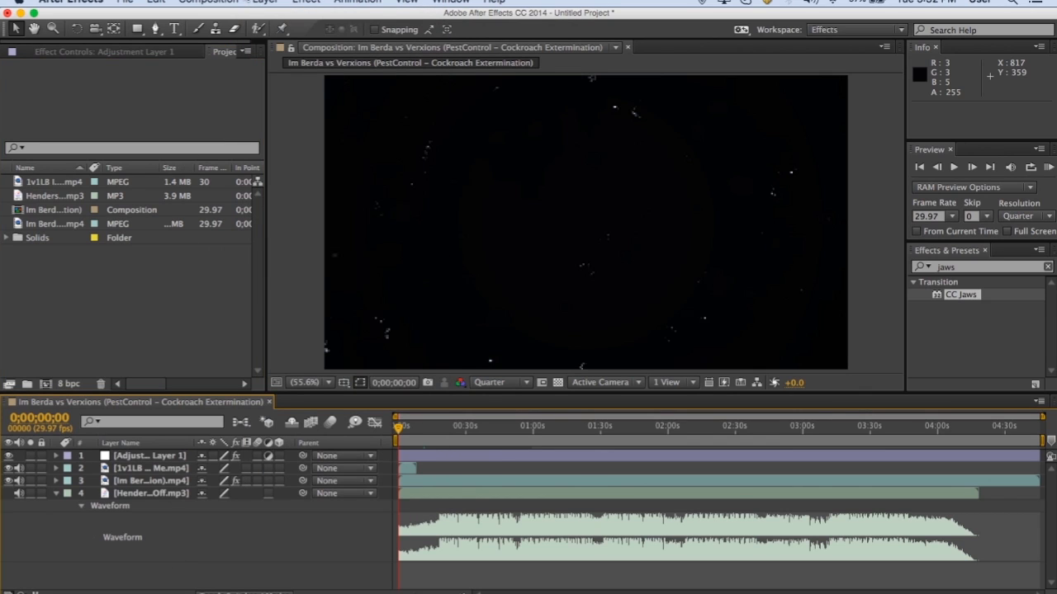
{"action": "left_click", "coordinate": [264, 2]}
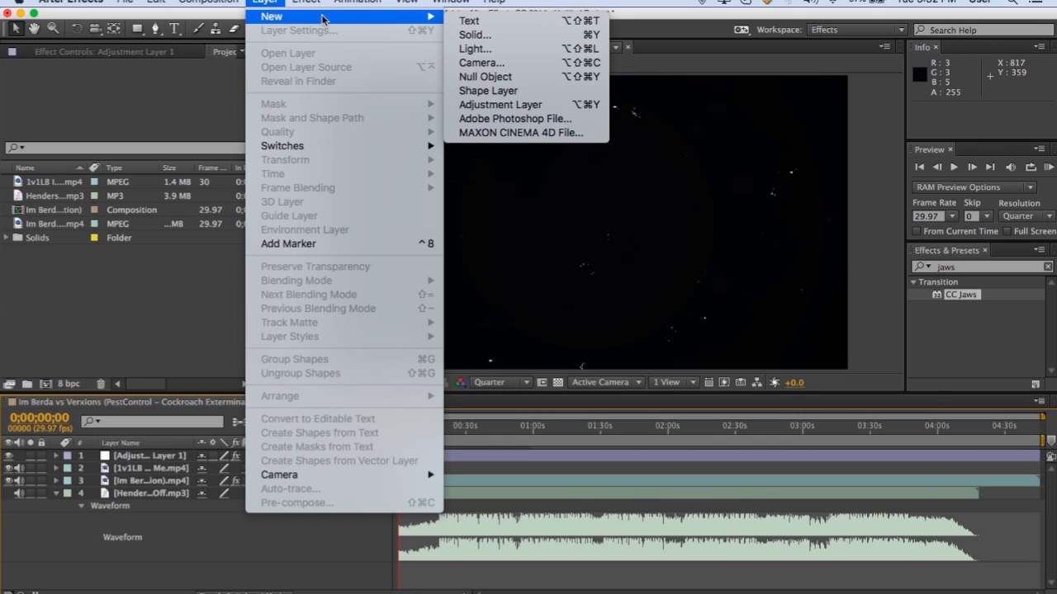
{"action": "left_click", "coordinate": [473, 35]}
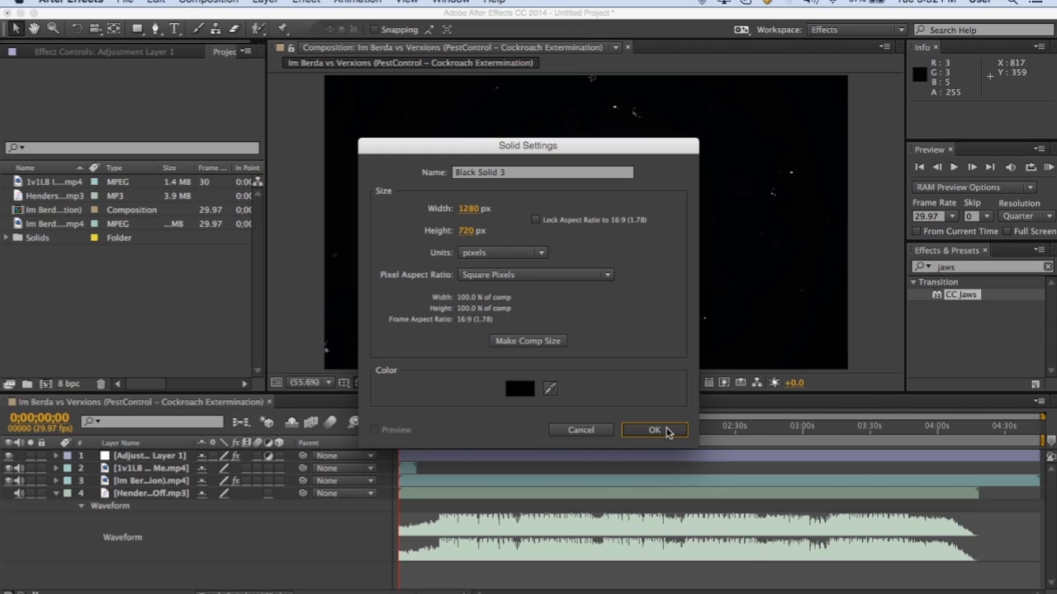
{"action": "left_click", "coordinate": [654, 430]}
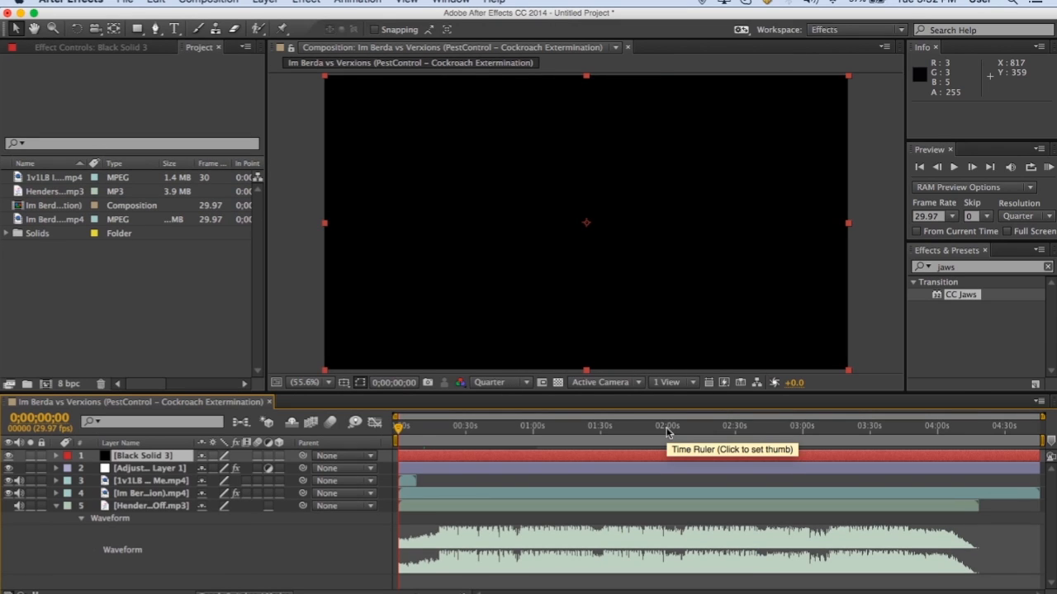
{"action": "mouse_move", "coordinate": [631, 482]}
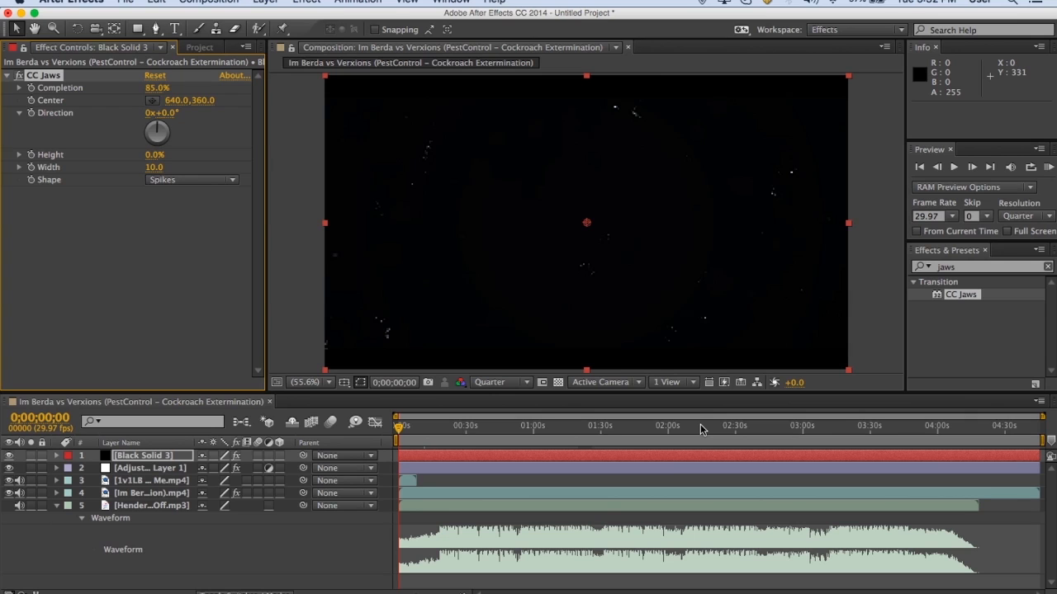
Step: Set CC Jaws Height to 0.0% so the solid becomes plain letterbox bars
{"action": "left_click", "coordinate": [700, 426]}
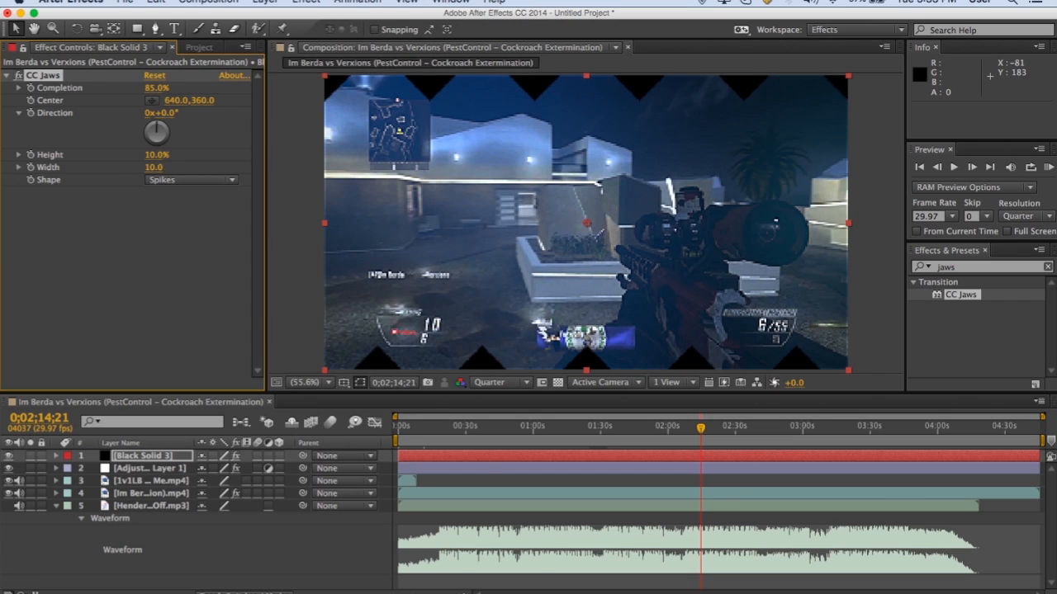
{"action": "left_click", "coordinate": [152, 155]}
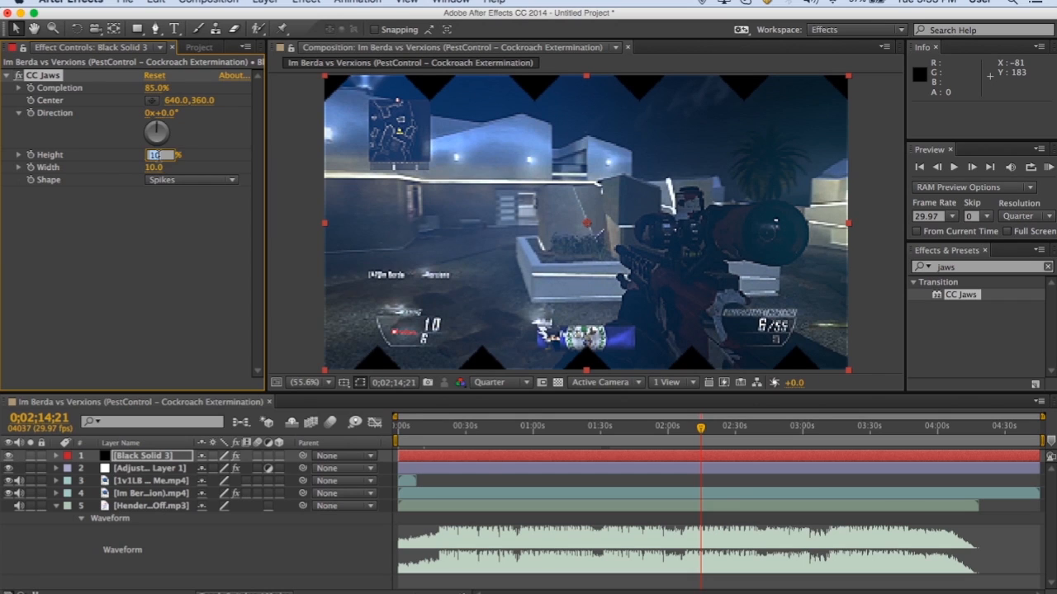
{"action": "type", "text": "0.0%"}
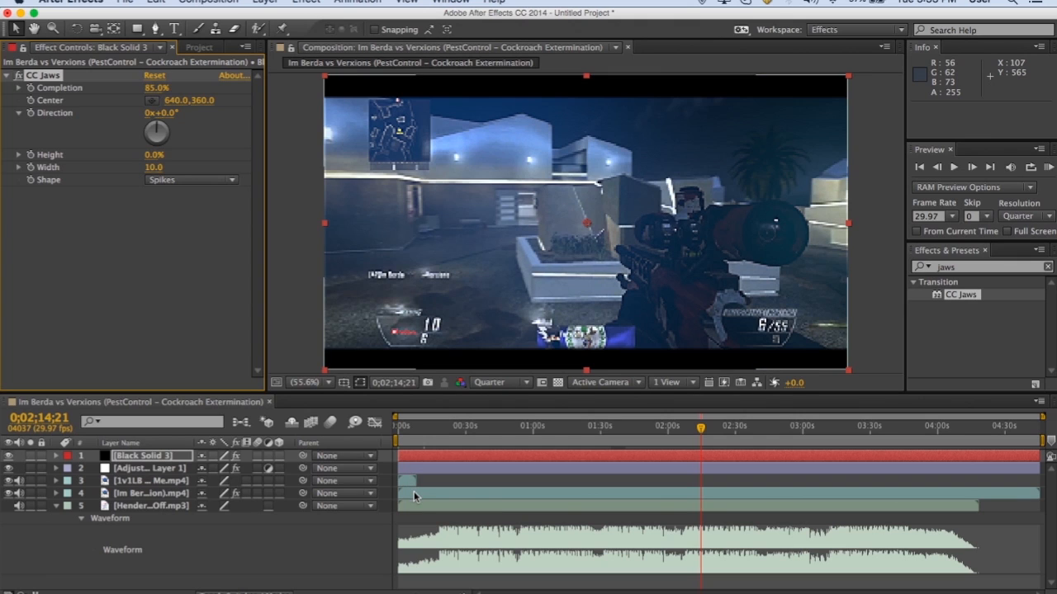
Step: Add a wiggle 1,12 expression to the gameplay footage layer's Position
{"action": "left_click", "coordinate": [152, 492]}
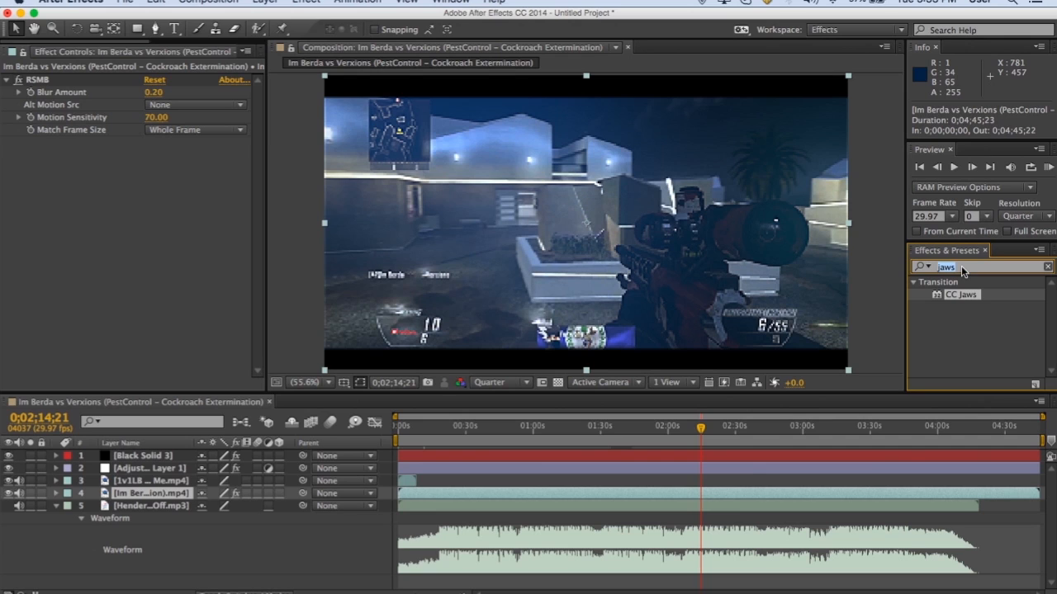
{"action": "mouse_move", "coordinate": [312, 528]}
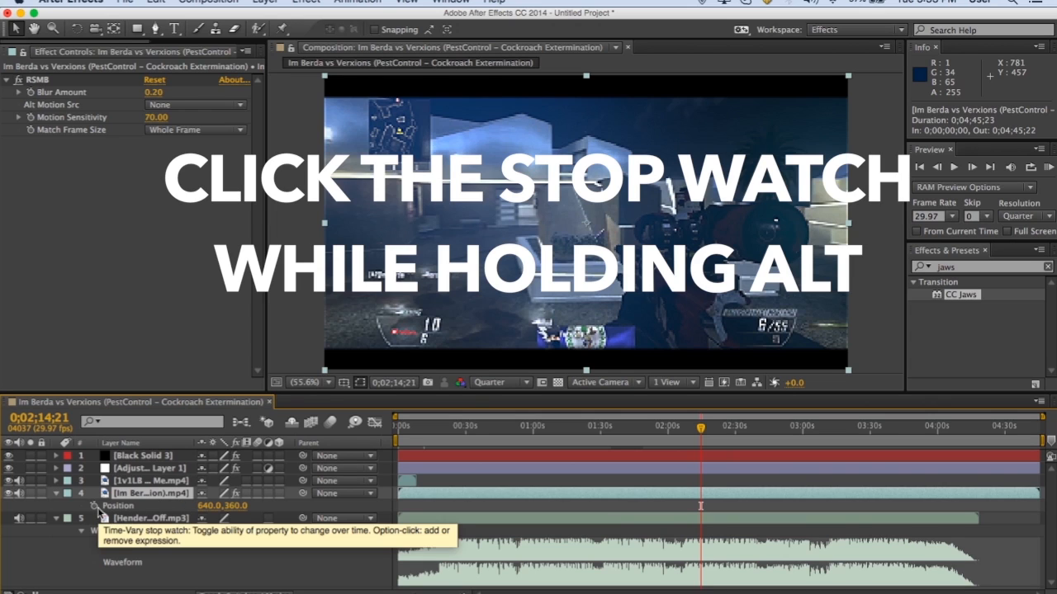
{"action": "left_click", "coordinate": [103, 505]}
{"action": "type", "text": "wiggle"}
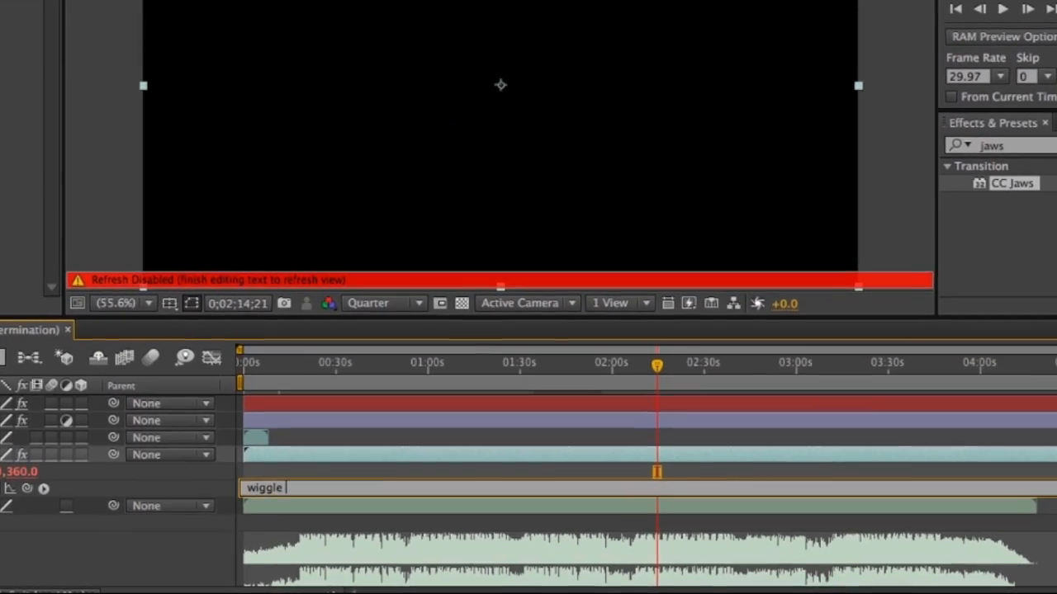
{"action": "type", "text": "1,12"}
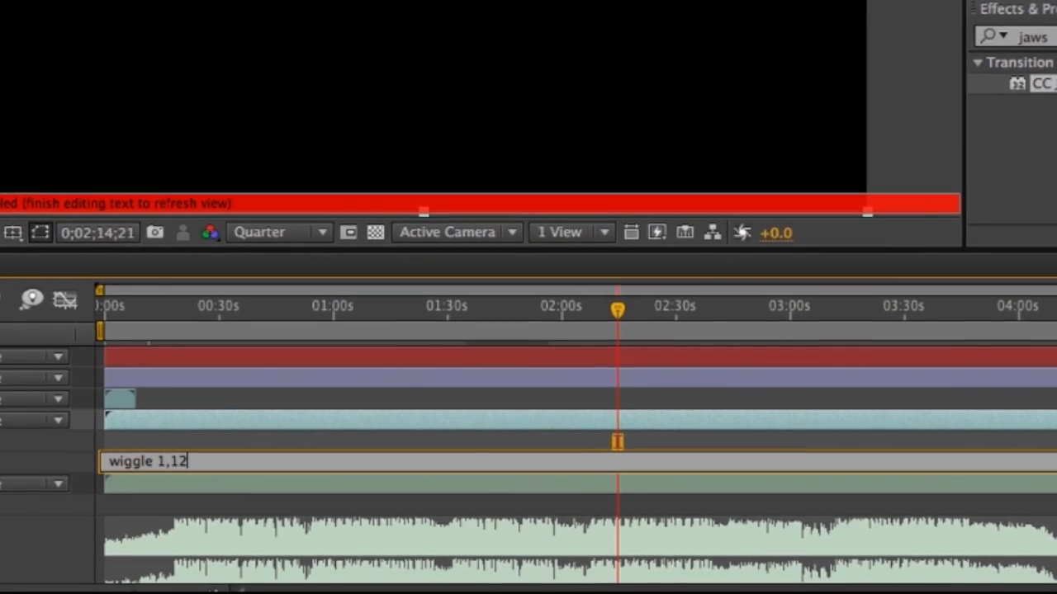